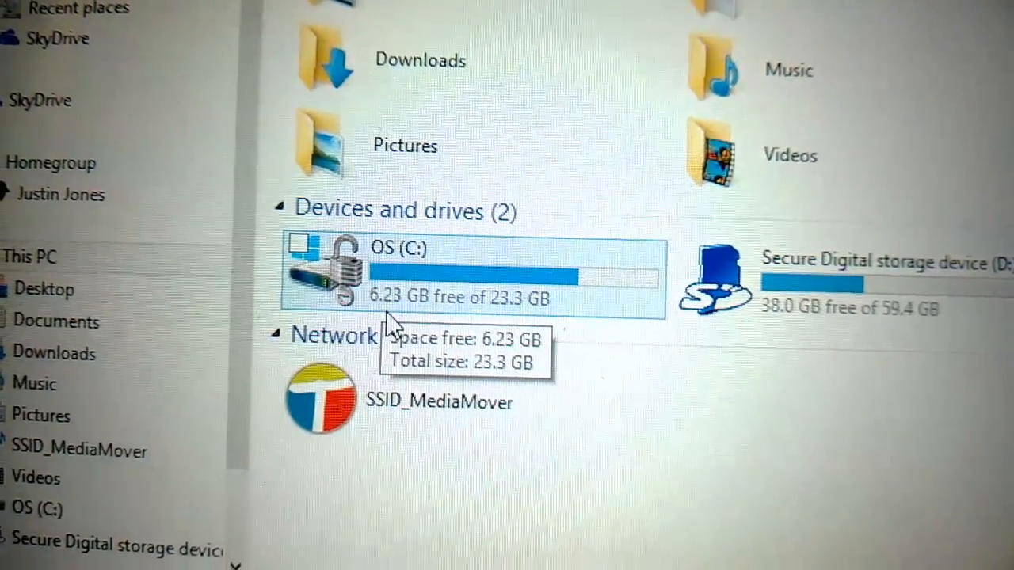
scroll("up", 3)
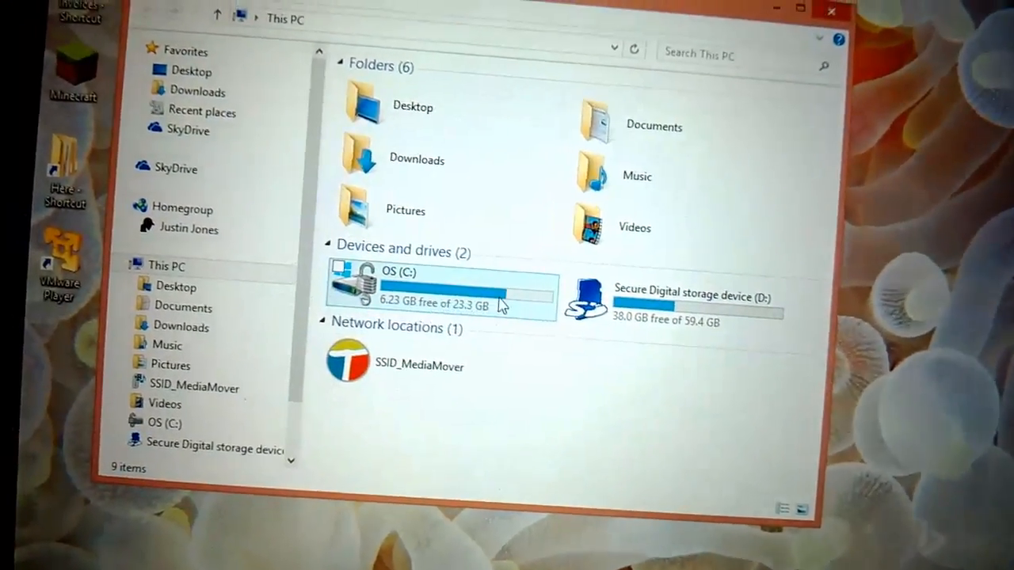
mouse_move(547, 328)
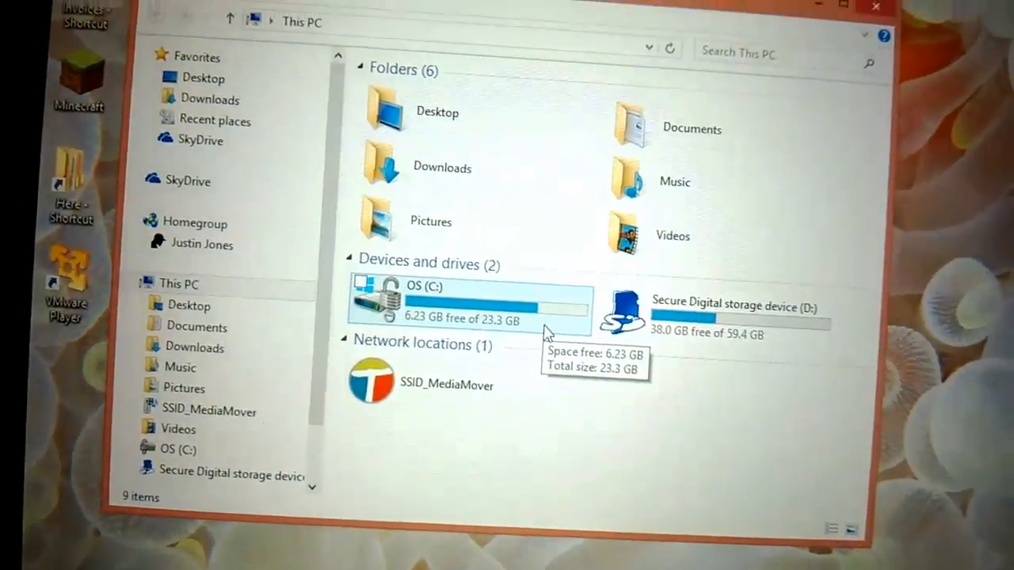